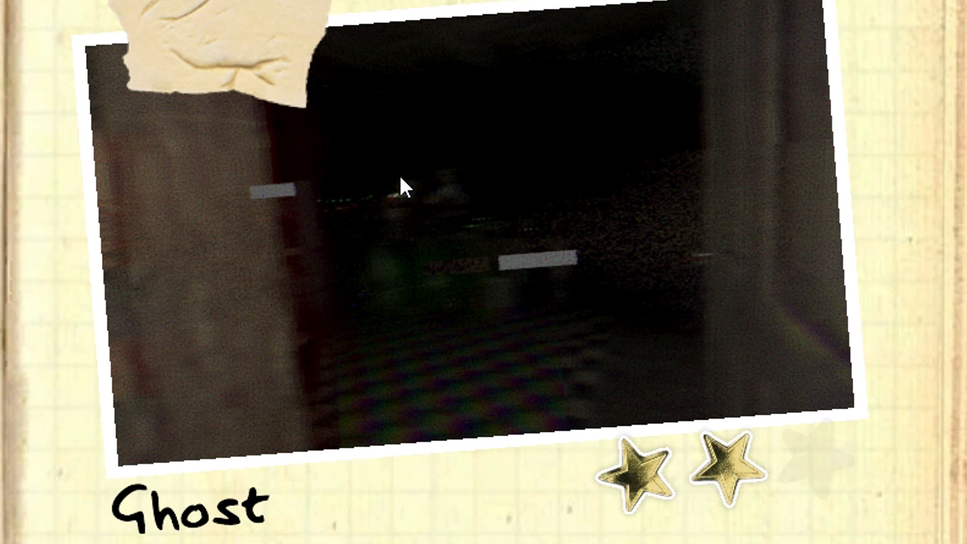
pyautogui.moveTo(370, 259)
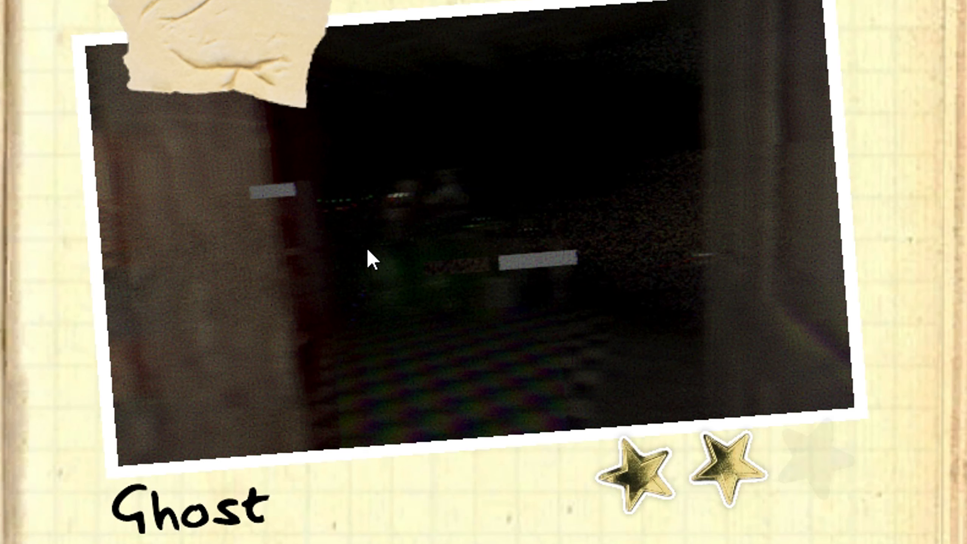